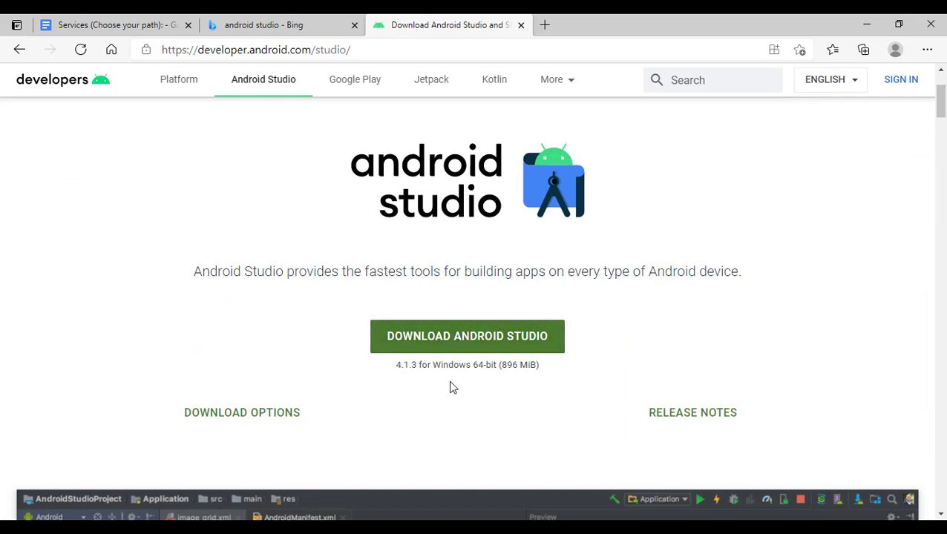
pyautogui.moveTo(404, 377)
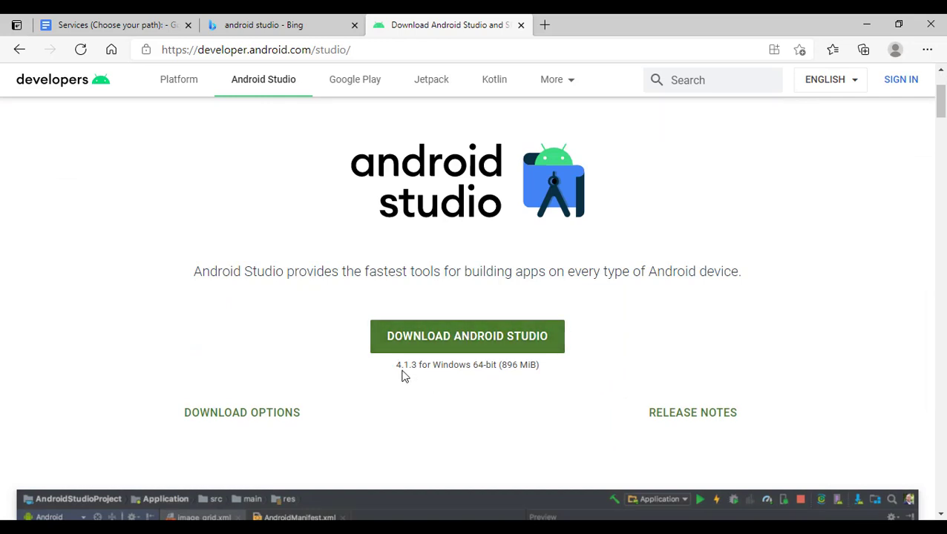
pyautogui.moveTo(467, 381)
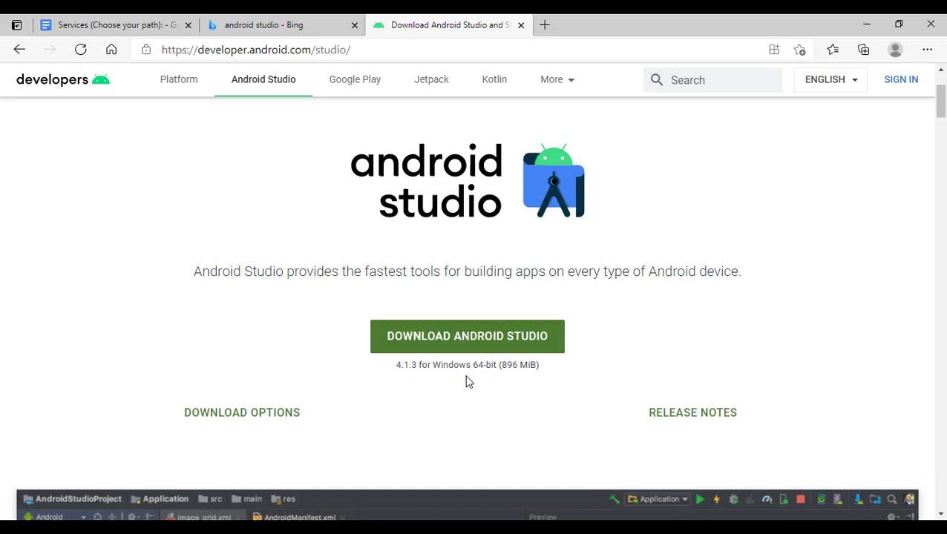
pyautogui.moveTo(454, 338)
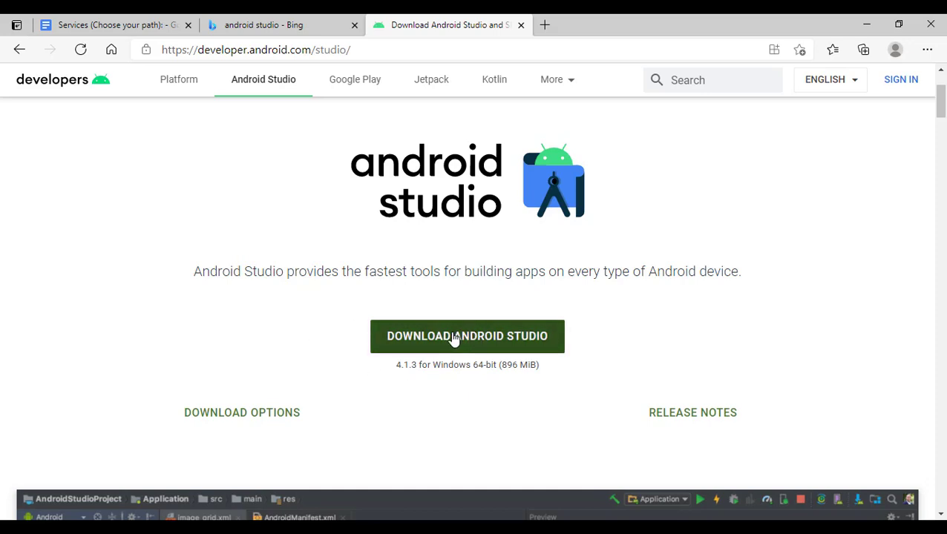
# Accept the license terms and start downloading the Android Studio installer for Windows.
pyautogui.click(466, 336)
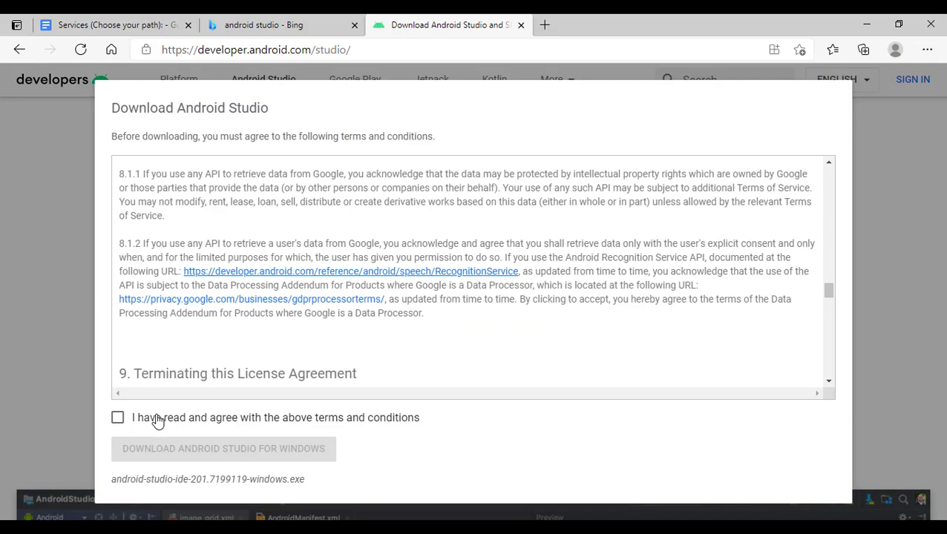
pyautogui.moveTo(122, 425)
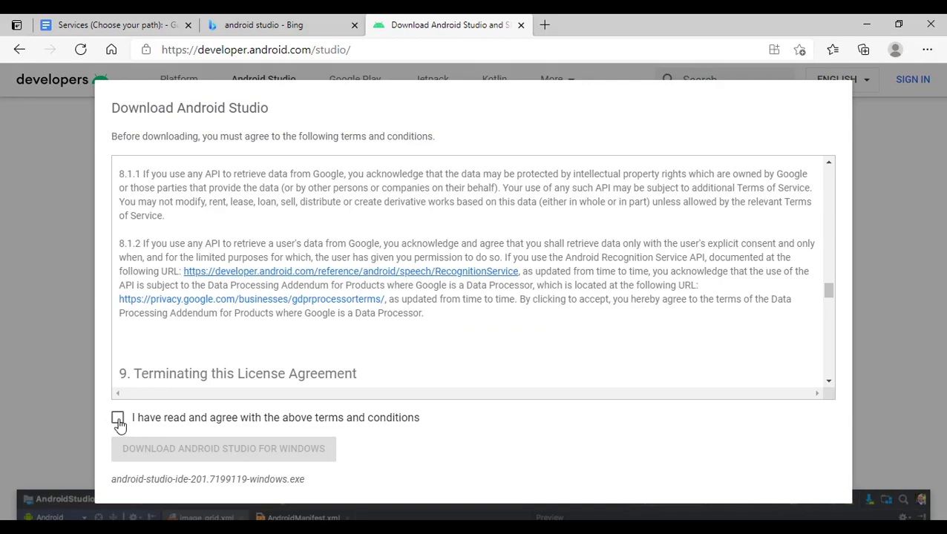
pyautogui.scroll(-3)
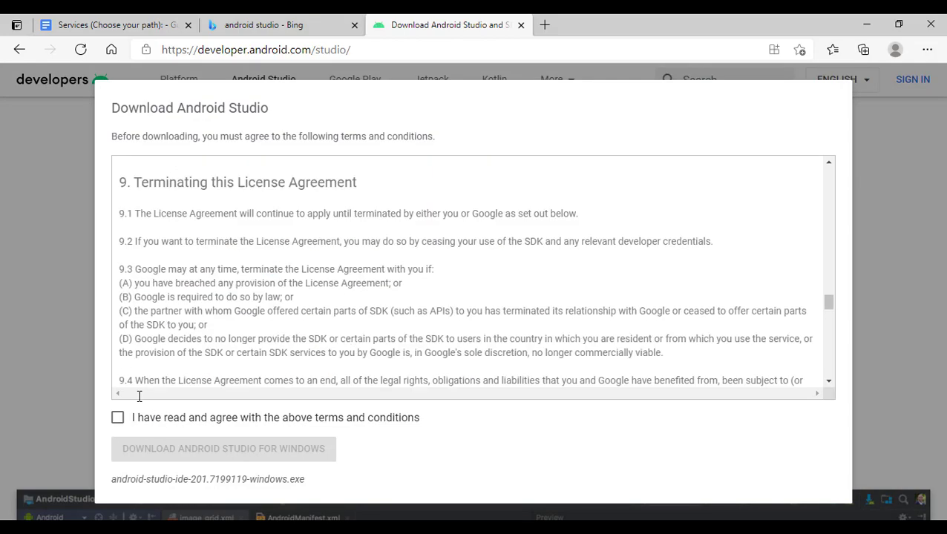
pyautogui.click(117, 417)
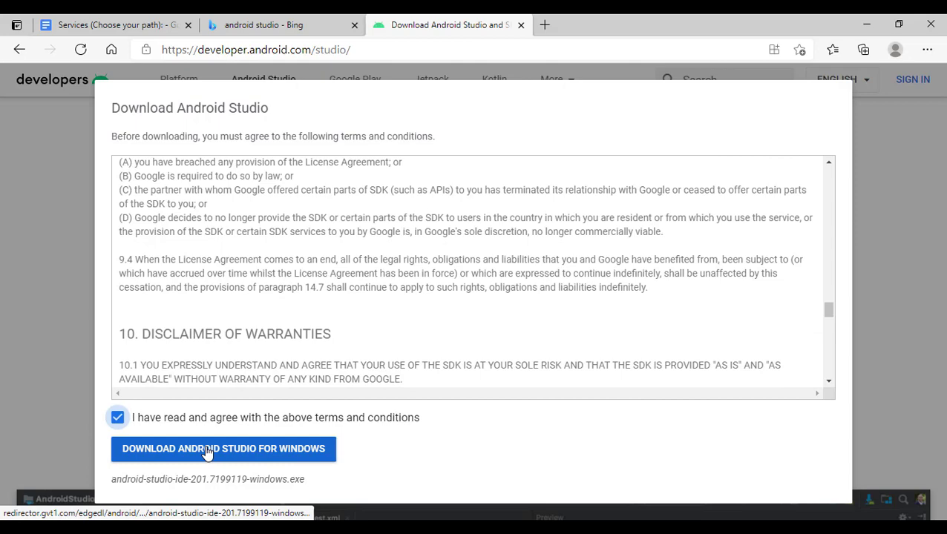
pyautogui.click(223, 448)
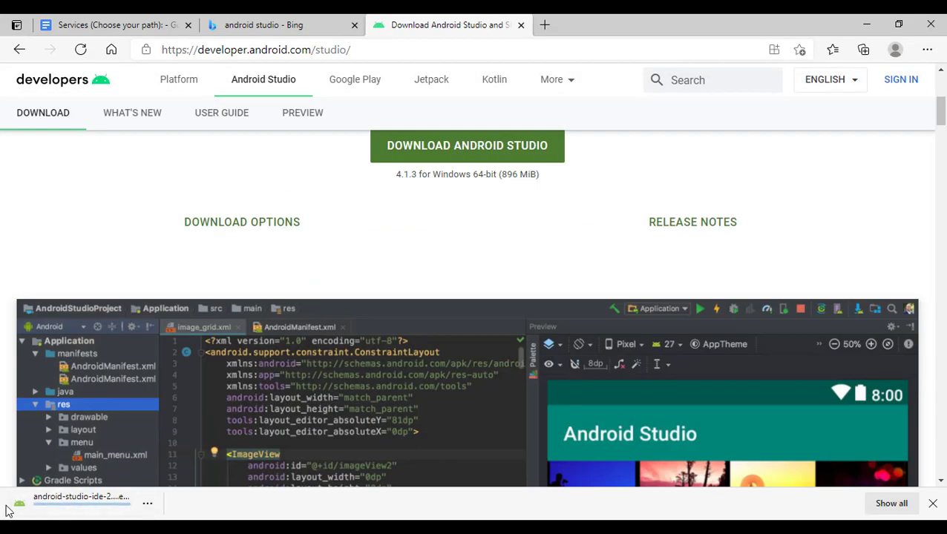
# Run the downloaded Android Studio installer from the Edge downloads bar.
pyautogui.click(147, 505)
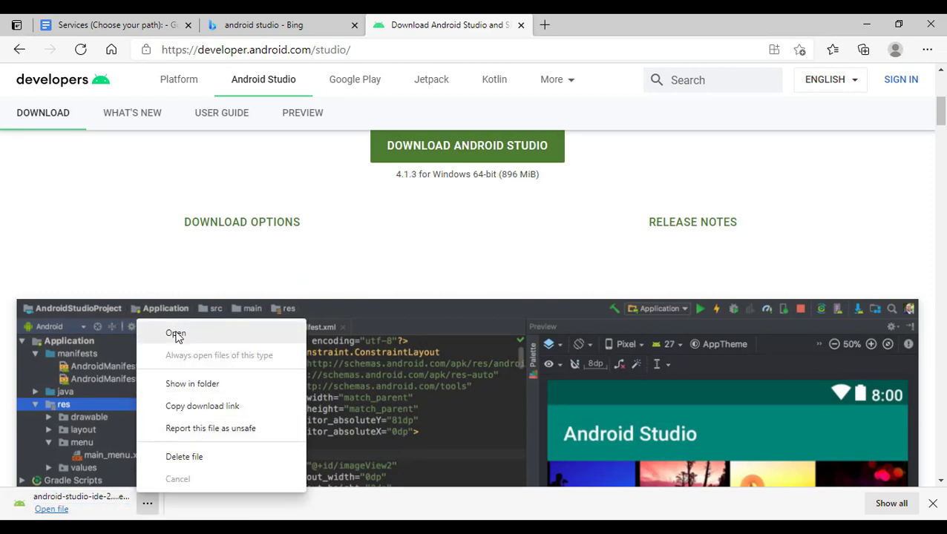
pyautogui.click(176, 332)
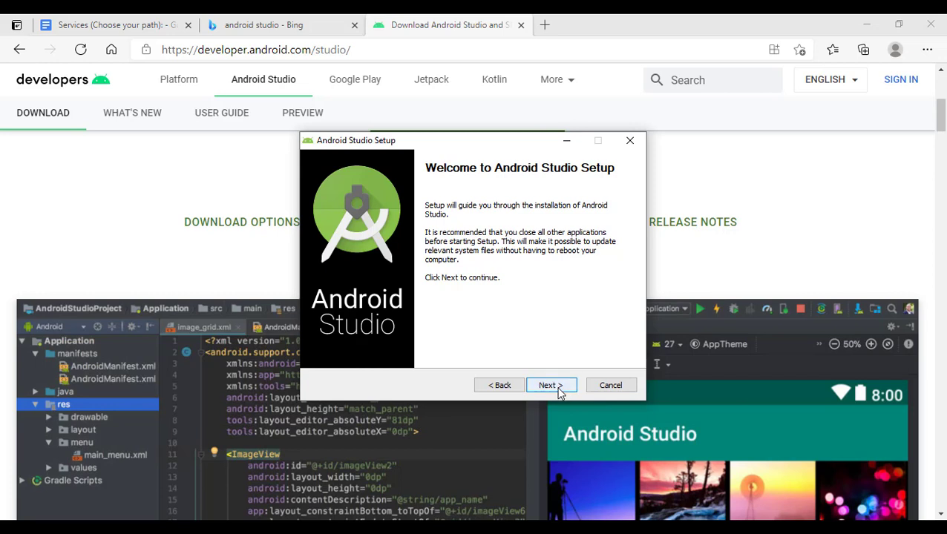
# Install Android Studio and the AVD in the default location without Start Menu shortcuts.
pyautogui.click(550, 385)
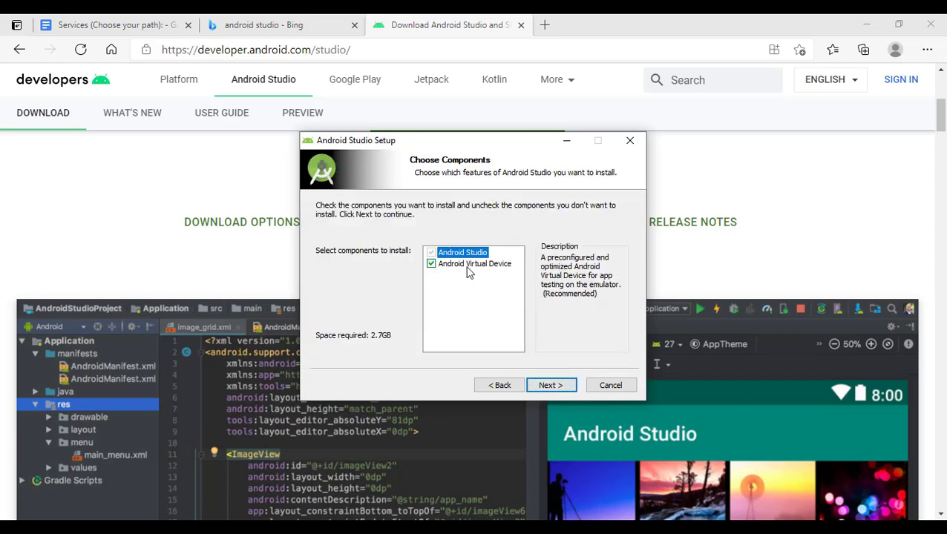
pyautogui.moveTo(454, 279)
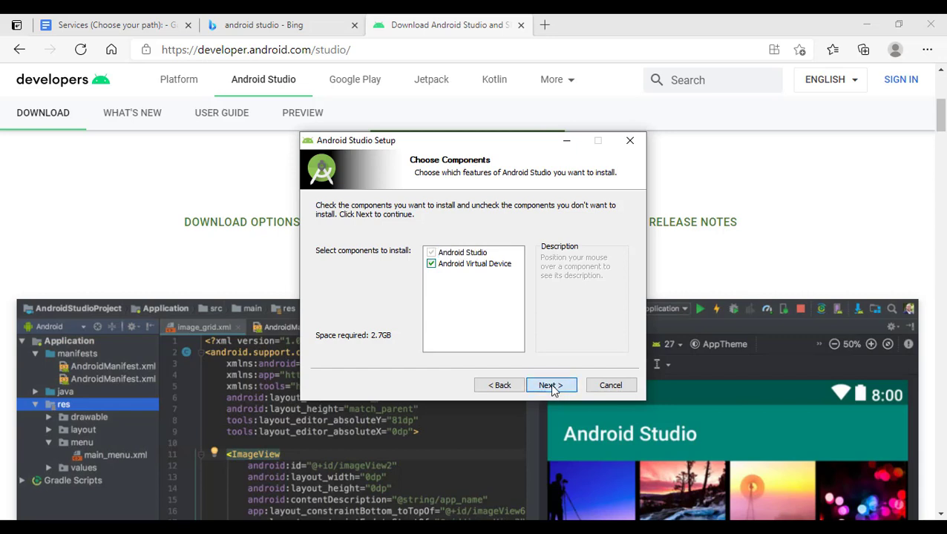
pyautogui.click(551, 386)
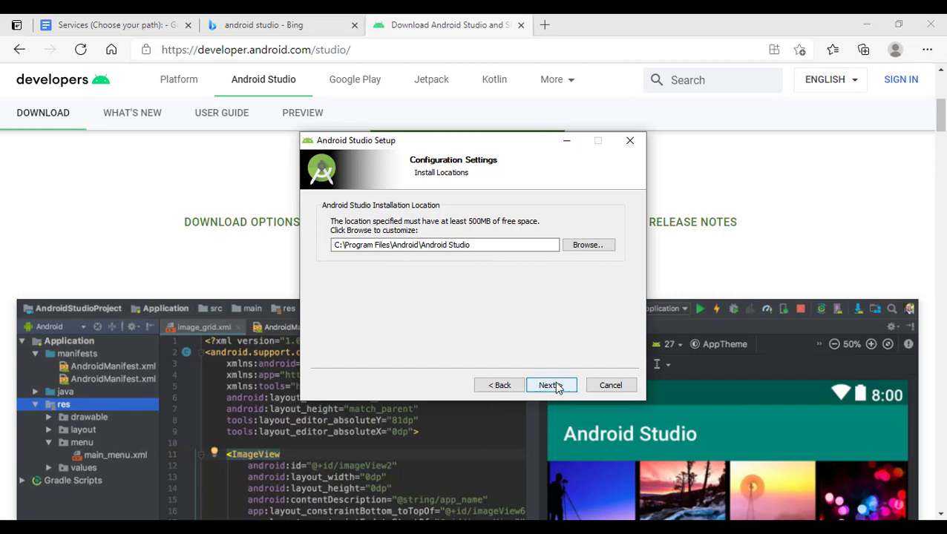
pyautogui.click(548, 386)
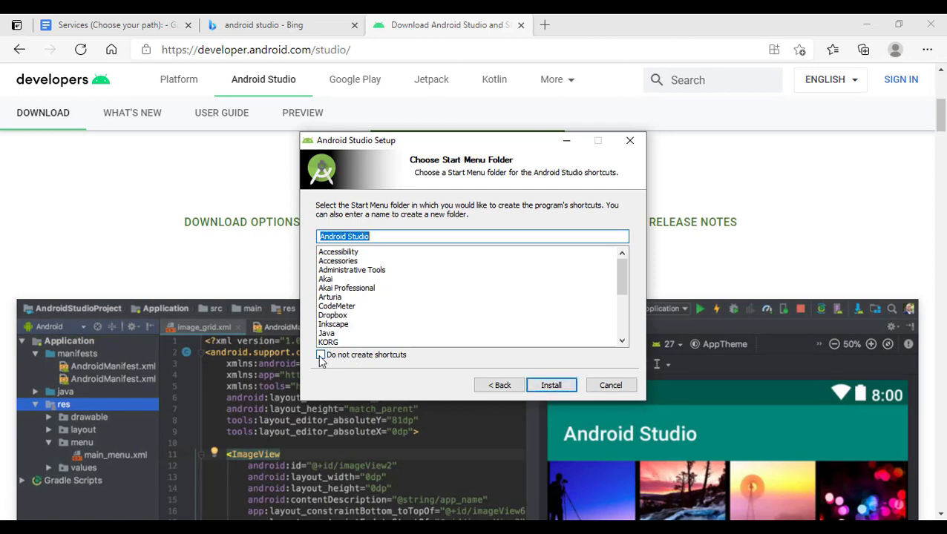
pyautogui.click(320, 355)
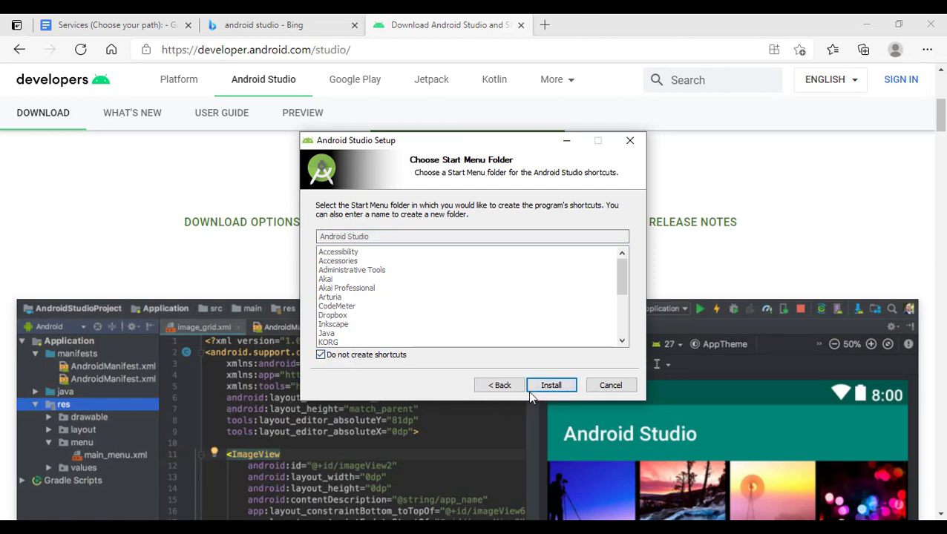
pyautogui.click(552, 385)
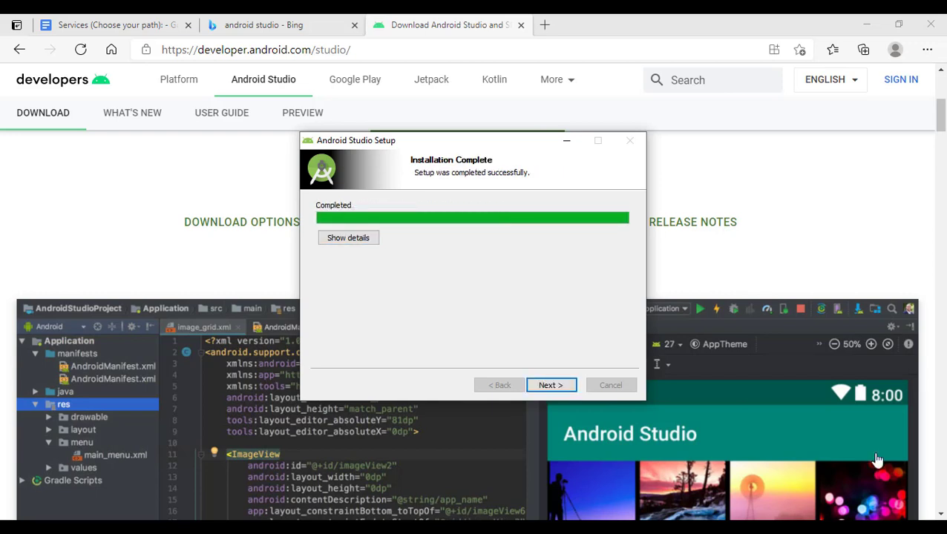
# Finish setup, launch Android Studio and dismiss the Tip of the Day dialog.
pyautogui.click(551, 385)
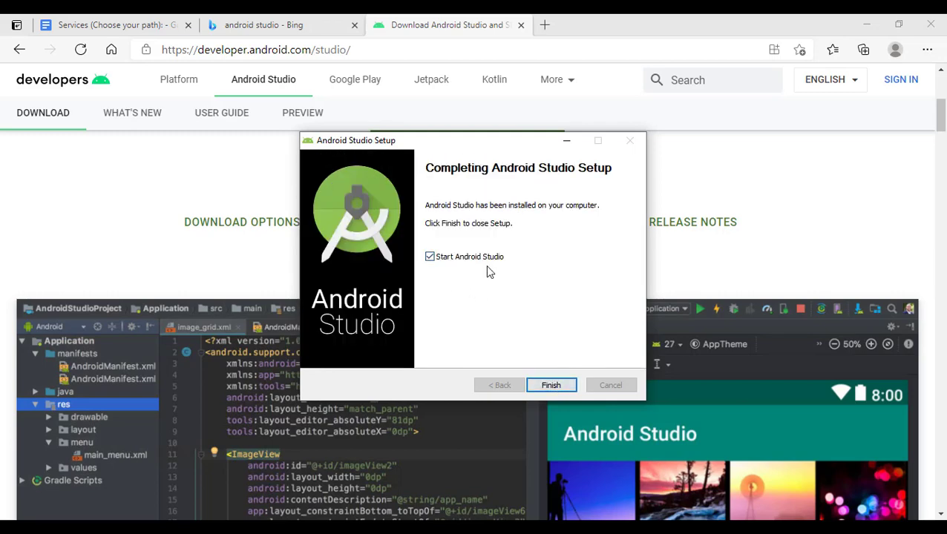
pyautogui.click(551, 386)
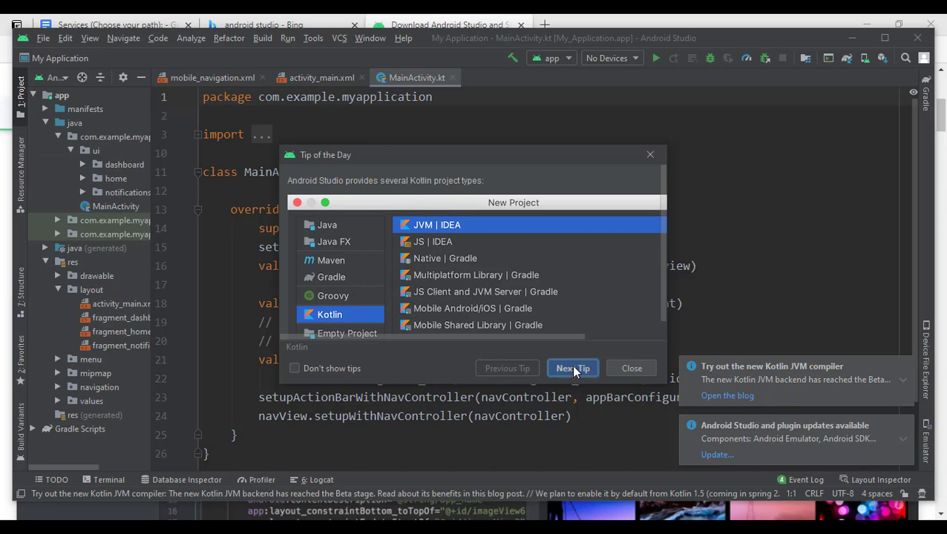
pyautogui.click(573, 368)
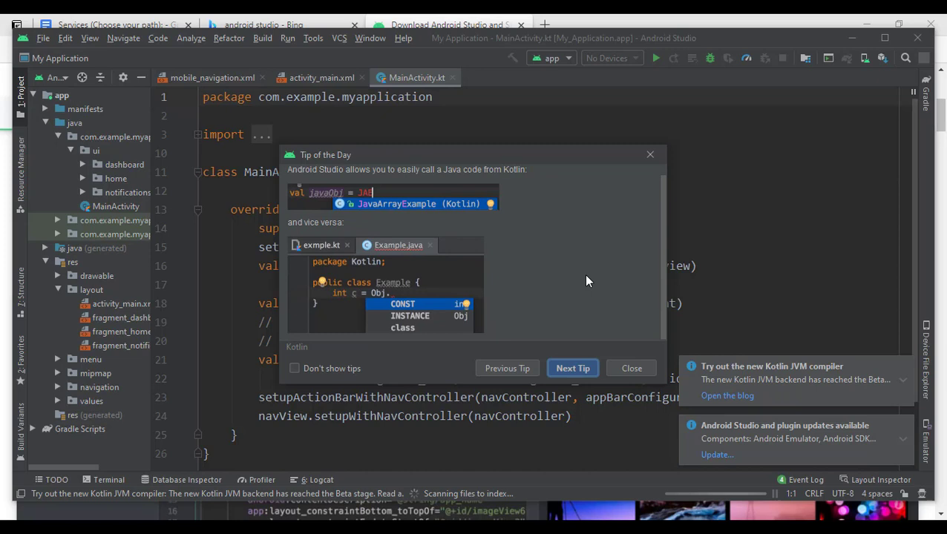
pyautogui.moveTo(616, 368)
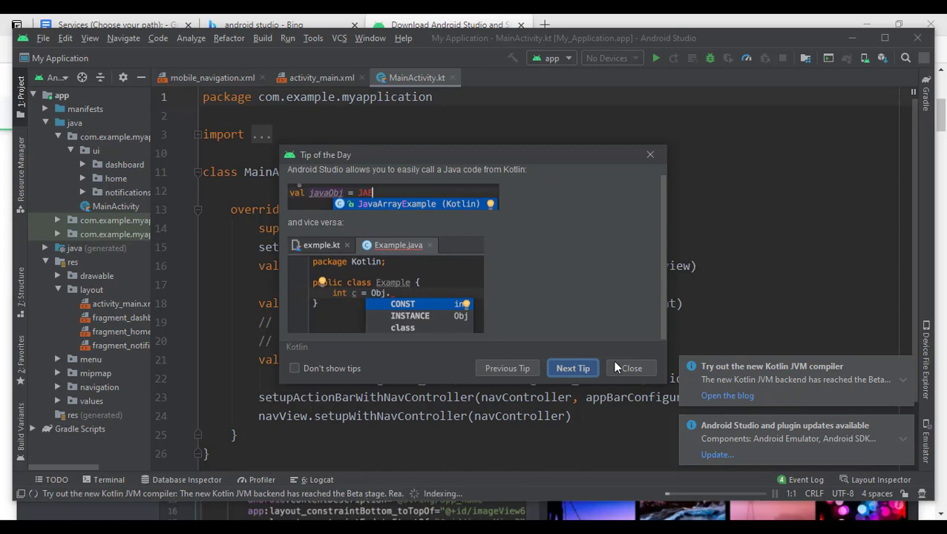
pyautogui.moveTo(528, 365)
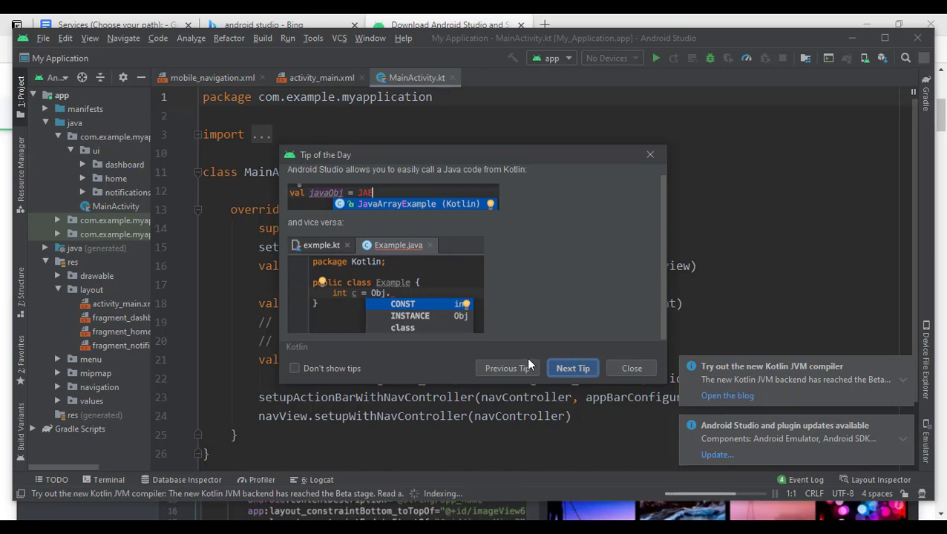
pyautogui.click(631, 368)
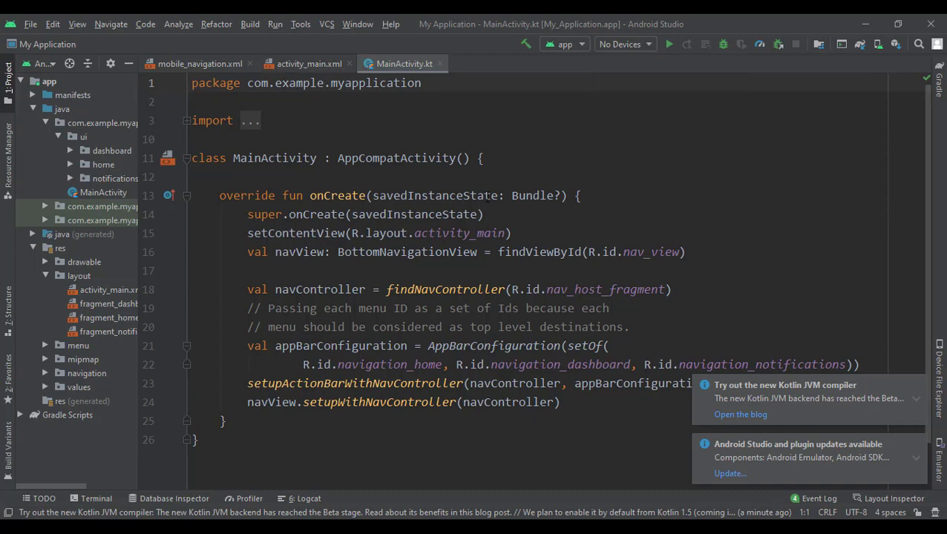
# Start a new virtual device in AVD Manager with Pixel 2 phone hardware.
pyautogui.click(300, 24)
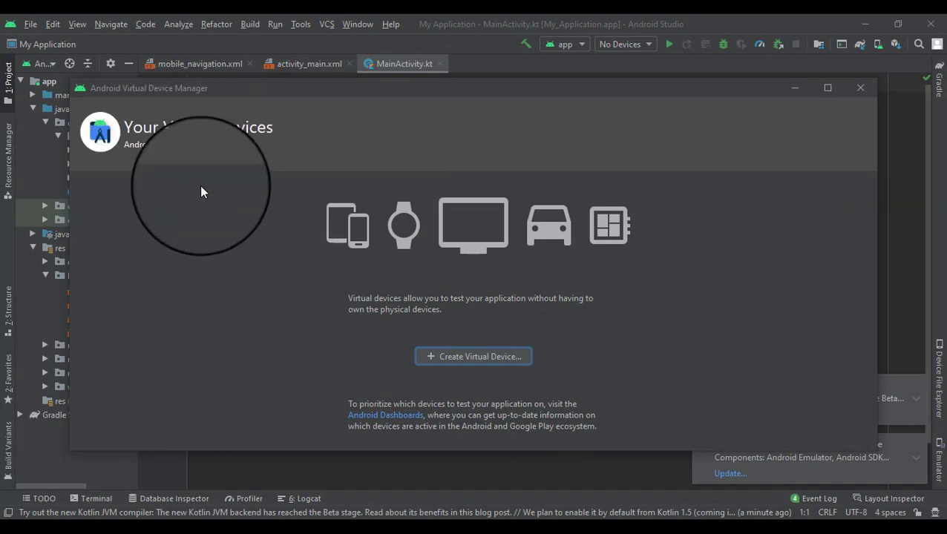
pyautogui.moveTo(460, 354)
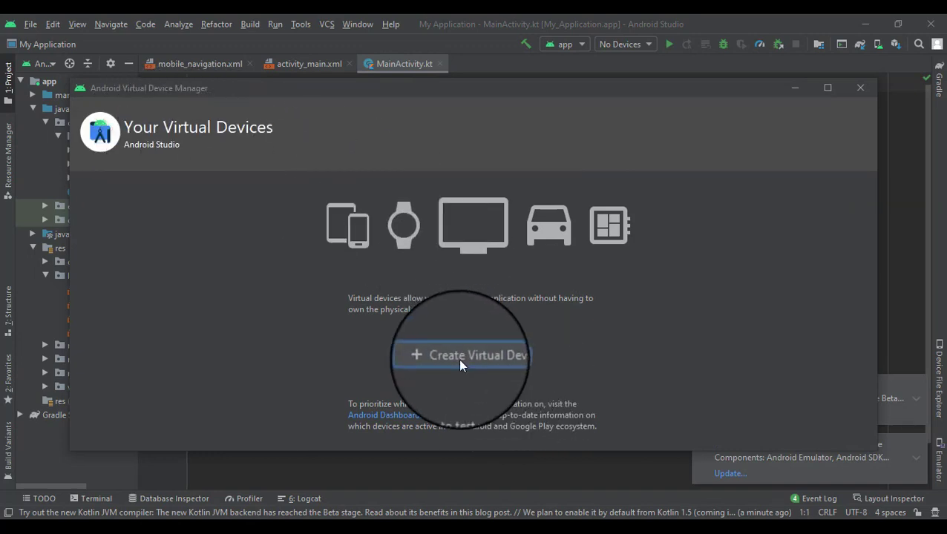
pyautogui.click(461, 355)
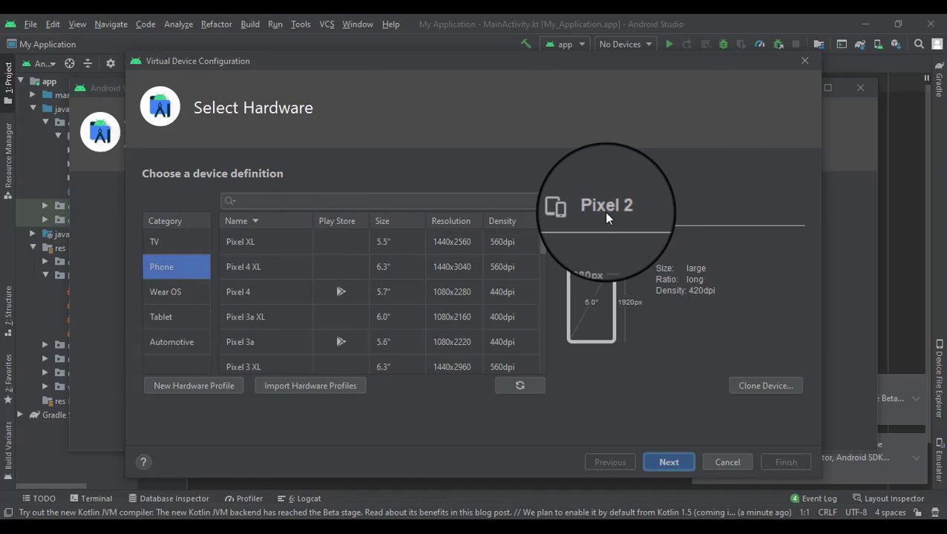
pyautogui.moveTo(586, 413)
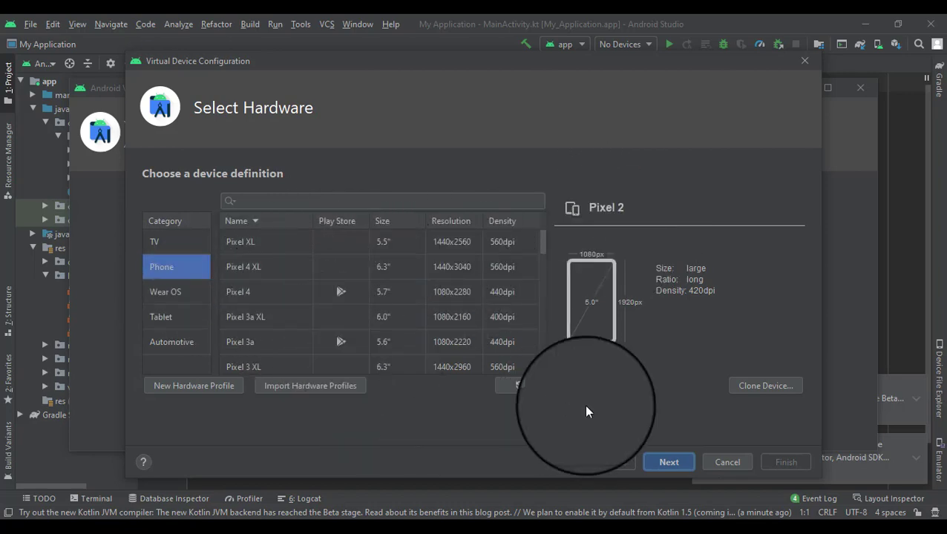
pyautogui.click(668, 462)
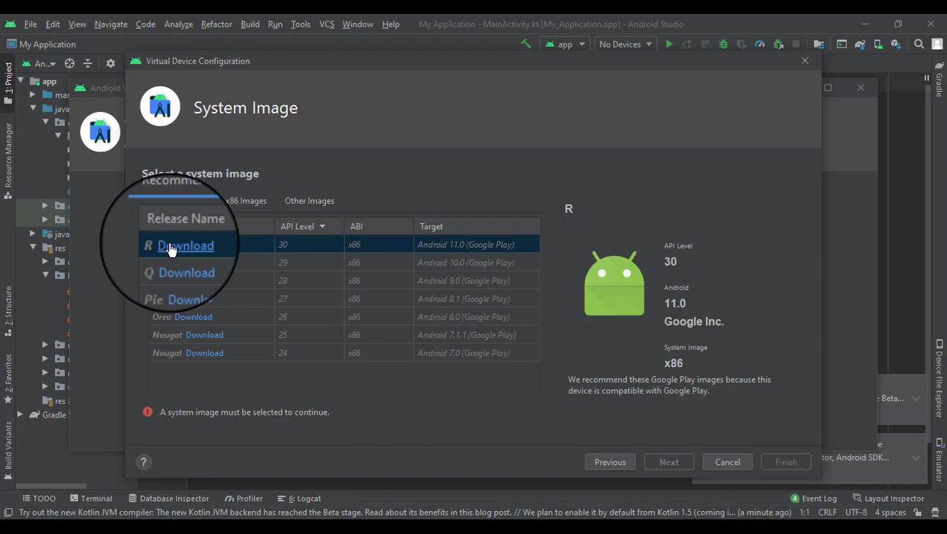
# Download the R API 30 system image, accepting its SDK license.
pyautogui.click(186, 245)
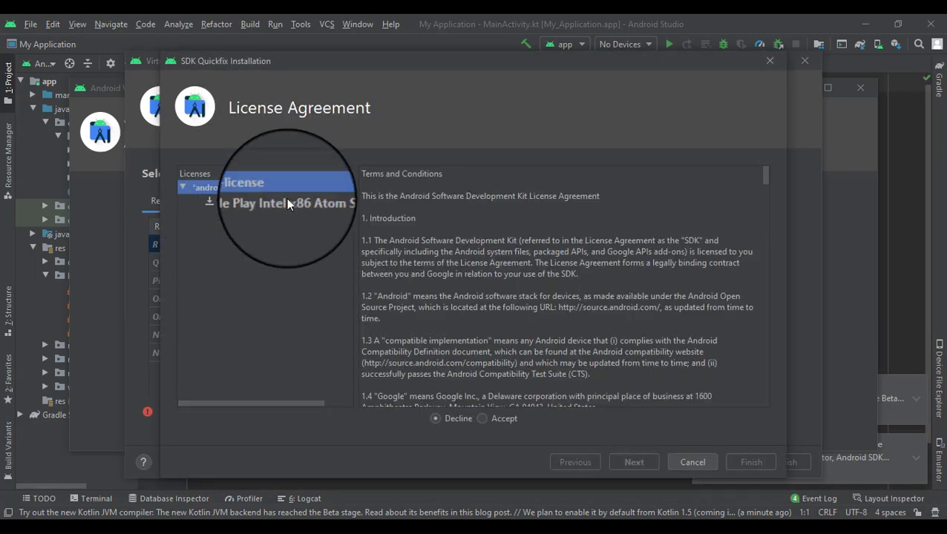
pyautogui.click(481, 418)
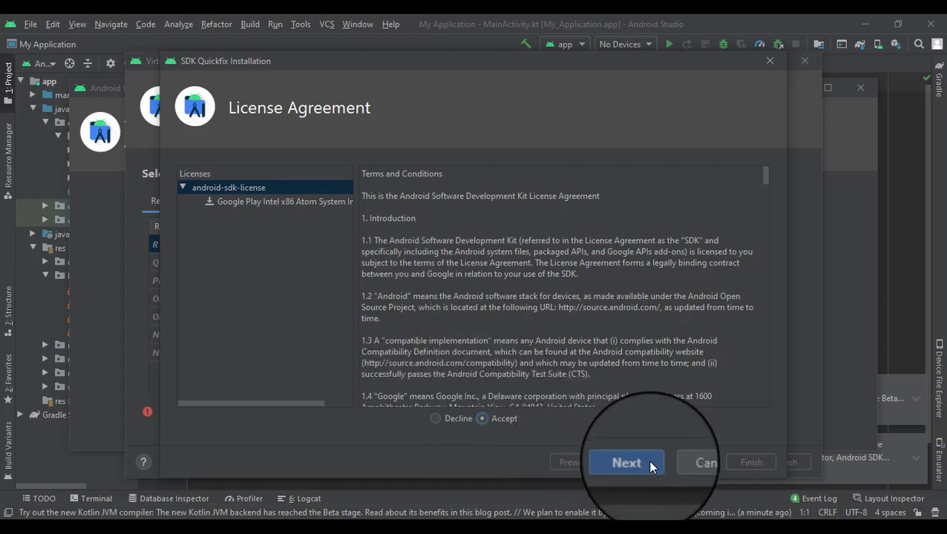
pyautogui.click(626, 463)
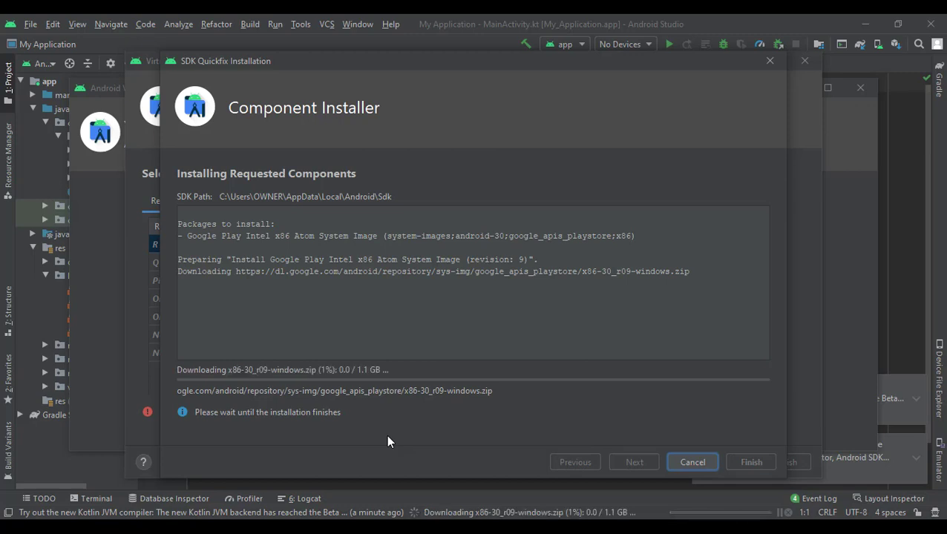
pyautogui.moveTo(386, 419)
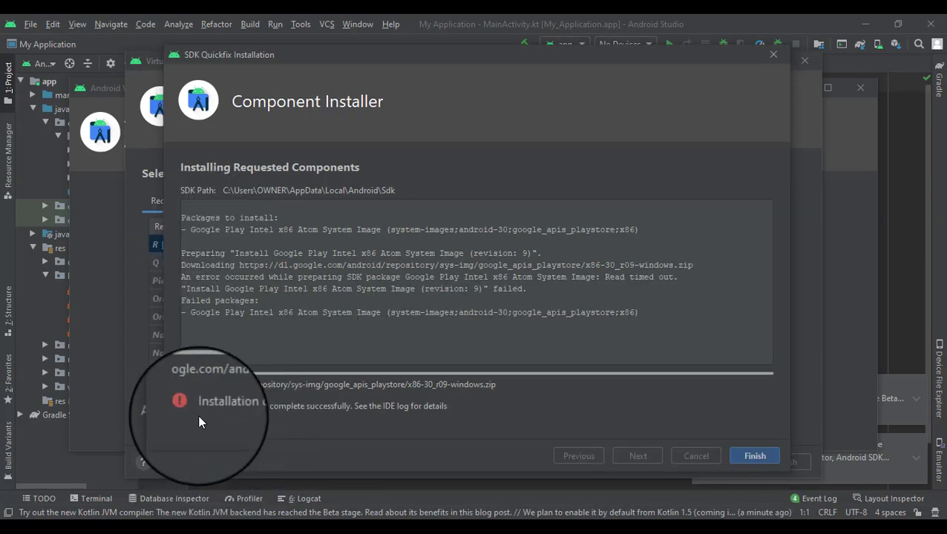
pyautogui.moveTo(312, 324)
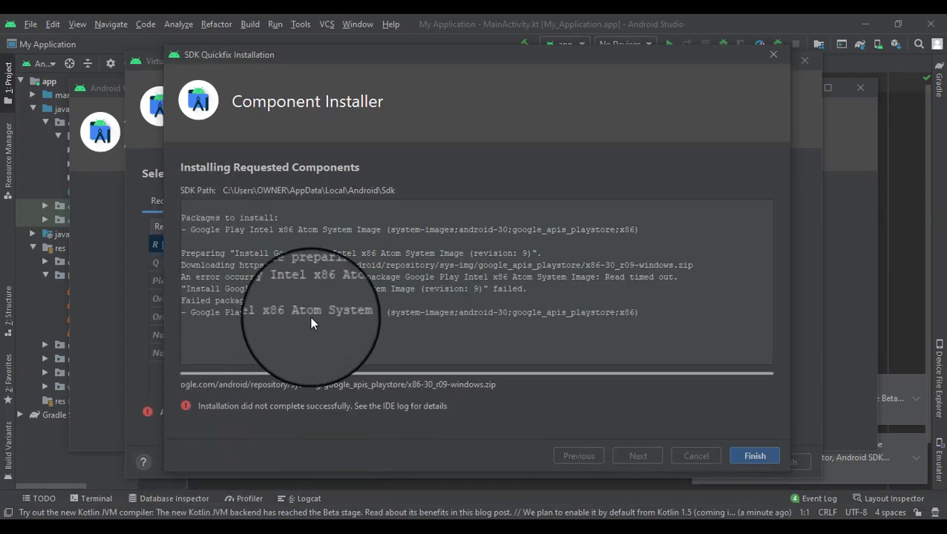
pyautogui.moveTo(629, 281)
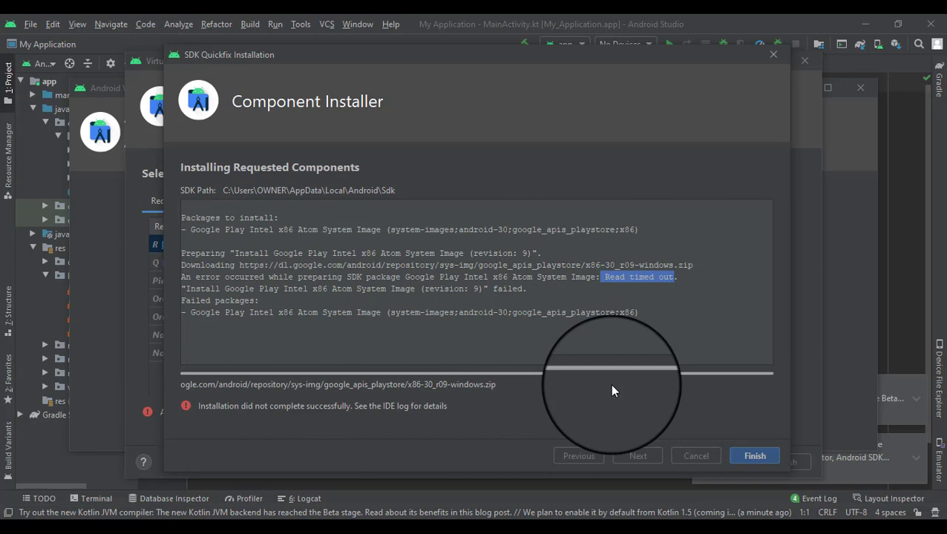
# Close the failed installer and choose the x86 Android 11.0 R API 30 image instead.
pyautogui.click(754, 456)
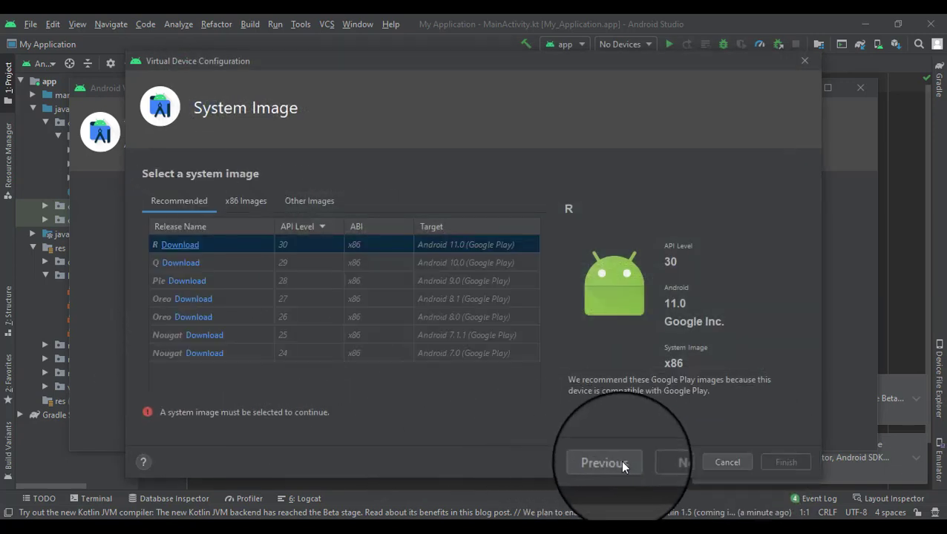
pyautogui.click(180, 243)
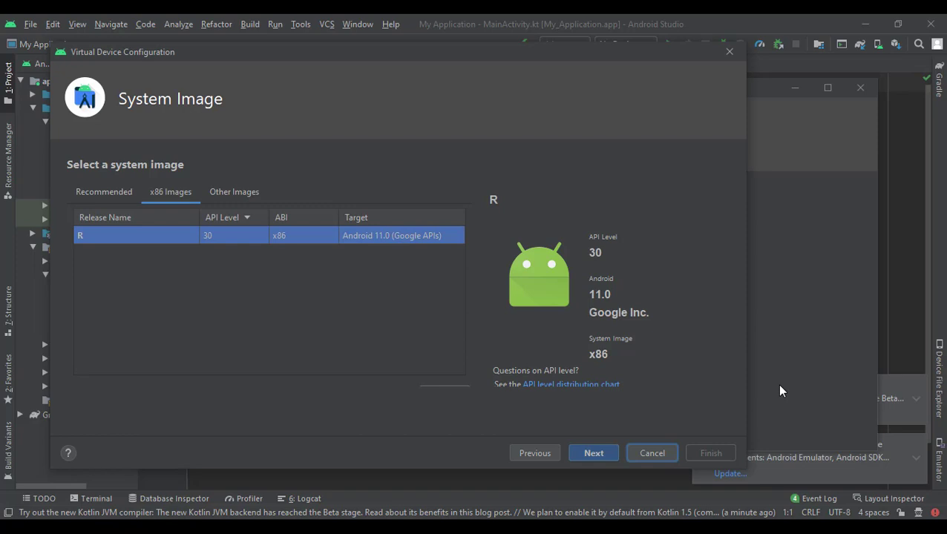
pyautogui.moveTo(768, 347)
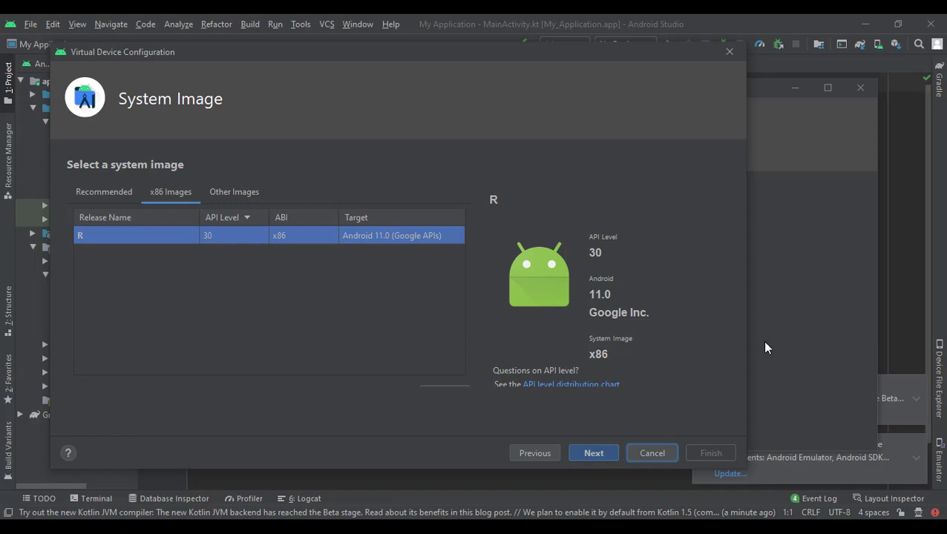
pyautogui.moveTo(527, 249)
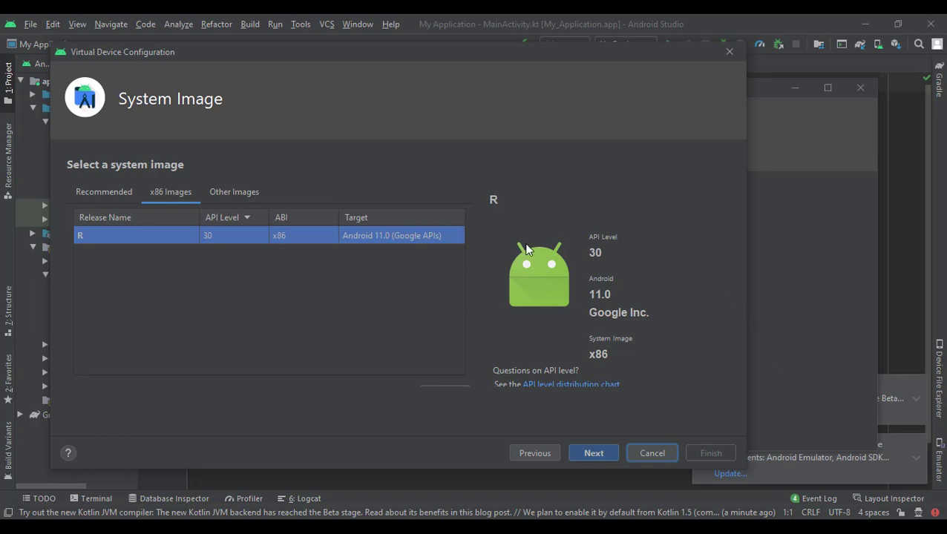
pyautogui.click(104, 191)
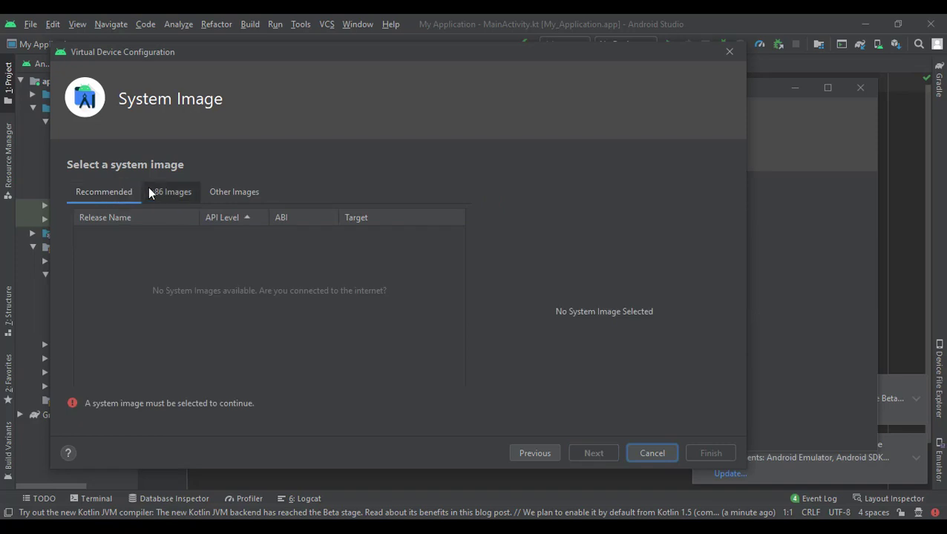
pyautogui.click(171, 192)
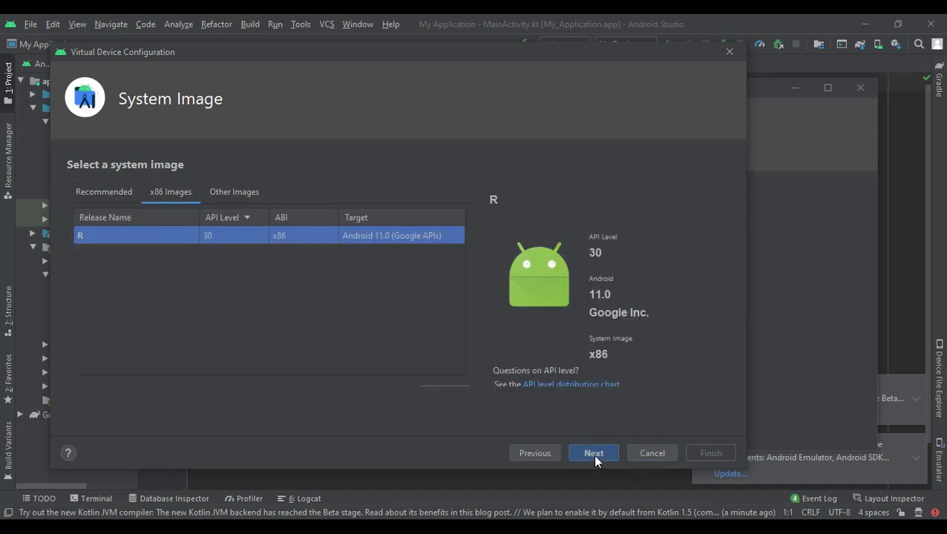
# Continue to Verify Configuration for the Pixel 2 API 30 device.
pyautogui.click(593, 455)
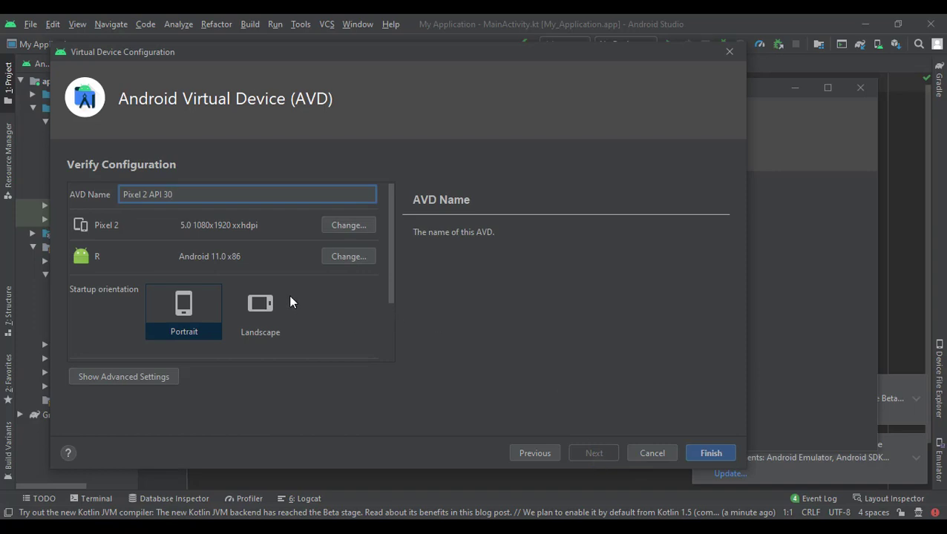
pyautogui.moveTo(472, 205)
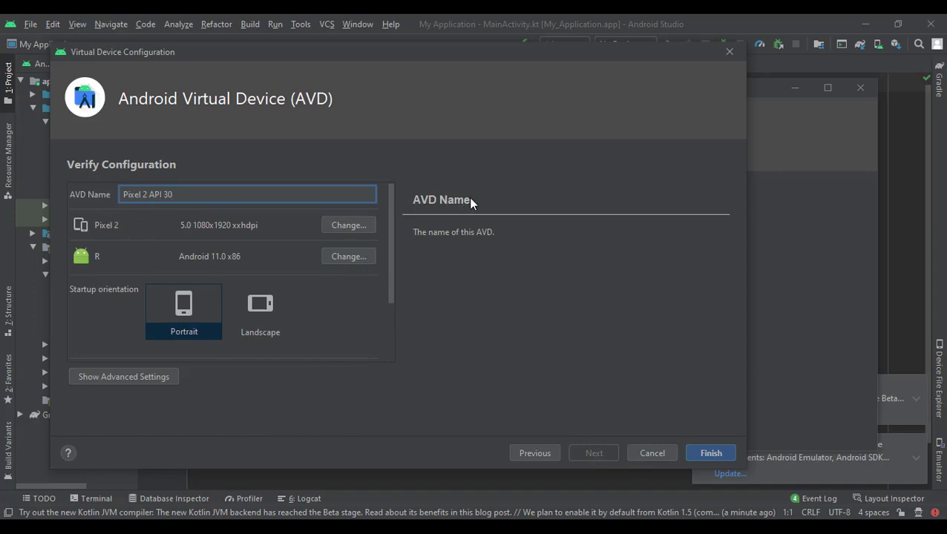
pyautogui.moveTo(428, 208)
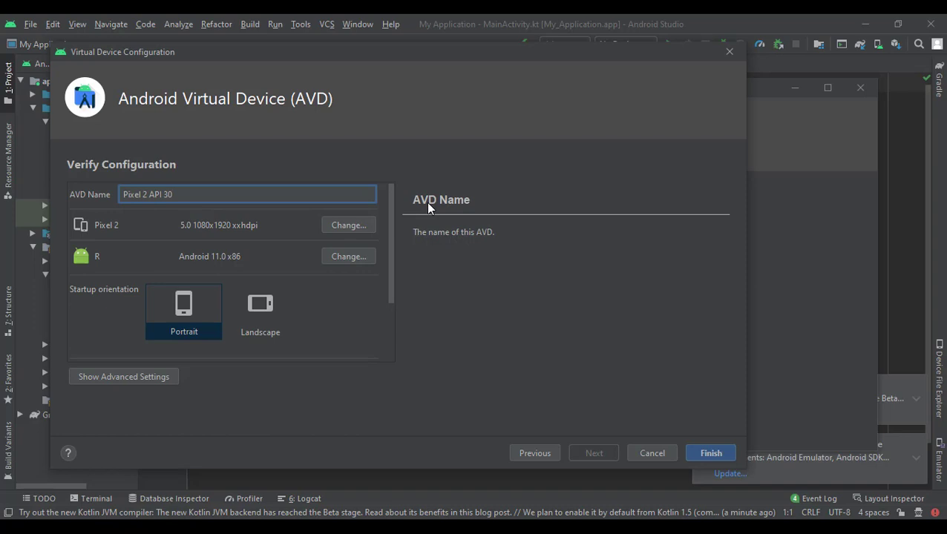
pyautogui.click(161, 194)
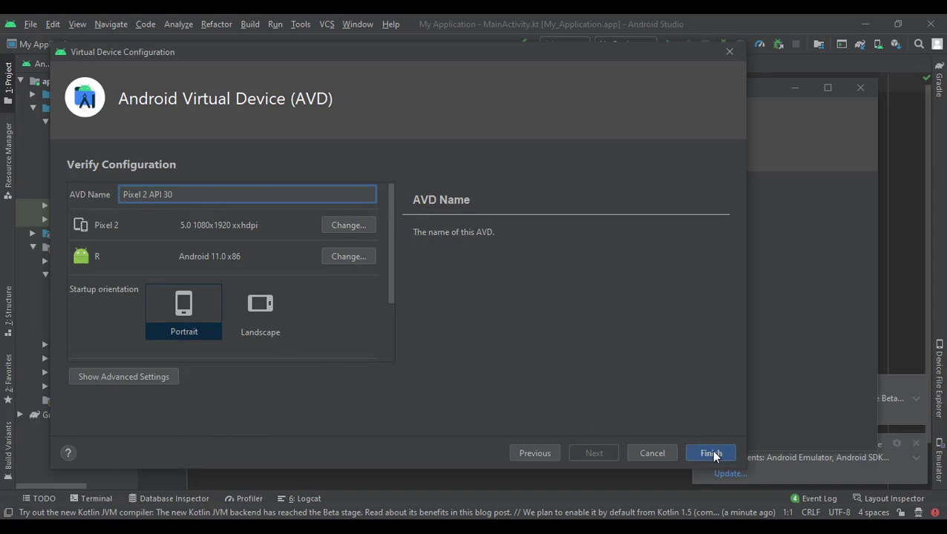
# Create the Pixel 2 API 30 virtual device.
pyautogui.click(709, 452)
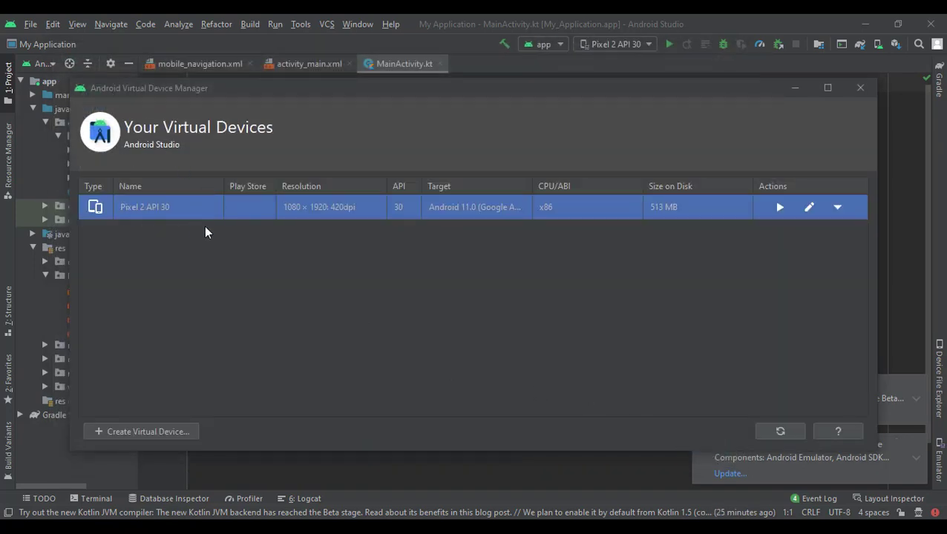
pyautogui.moveTo(779, 208)
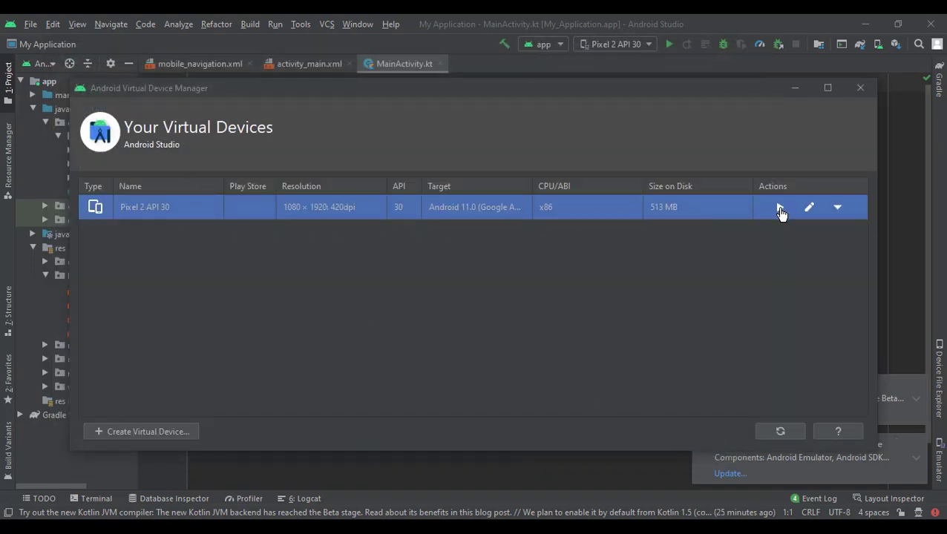
pyautogui.moveTo(781, 208)
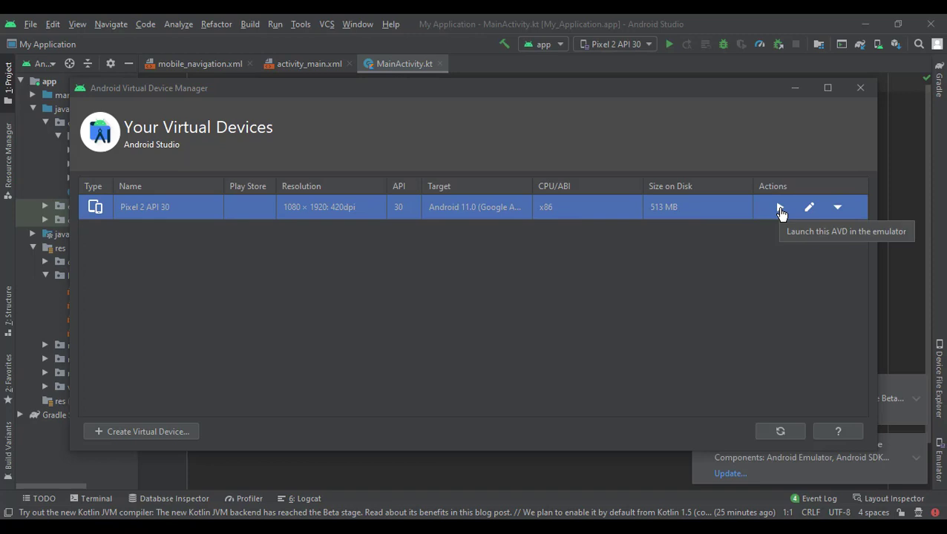
pyautogui.moveTo(778, 209)
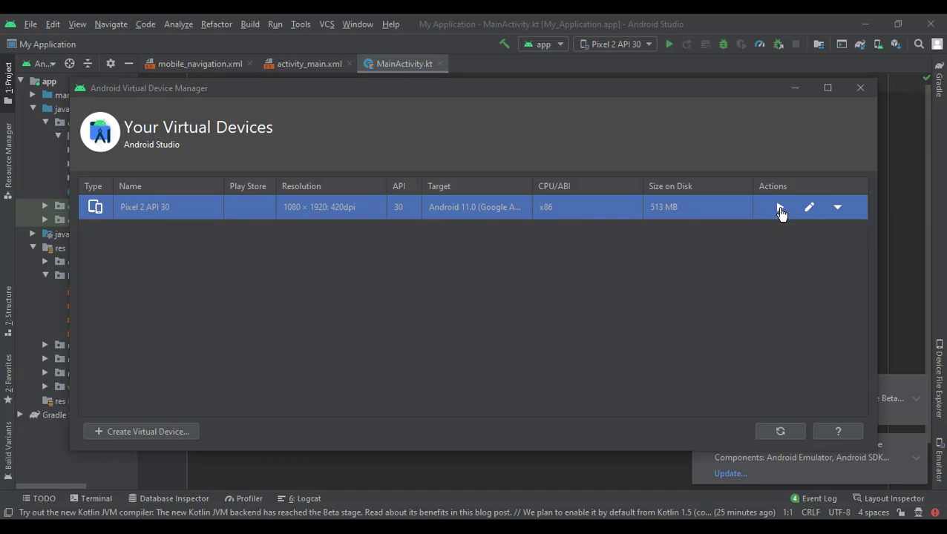
# Launch the Pixel 2 API 30 emulator from AVD Manager.
pyautogui.click(779, 208)
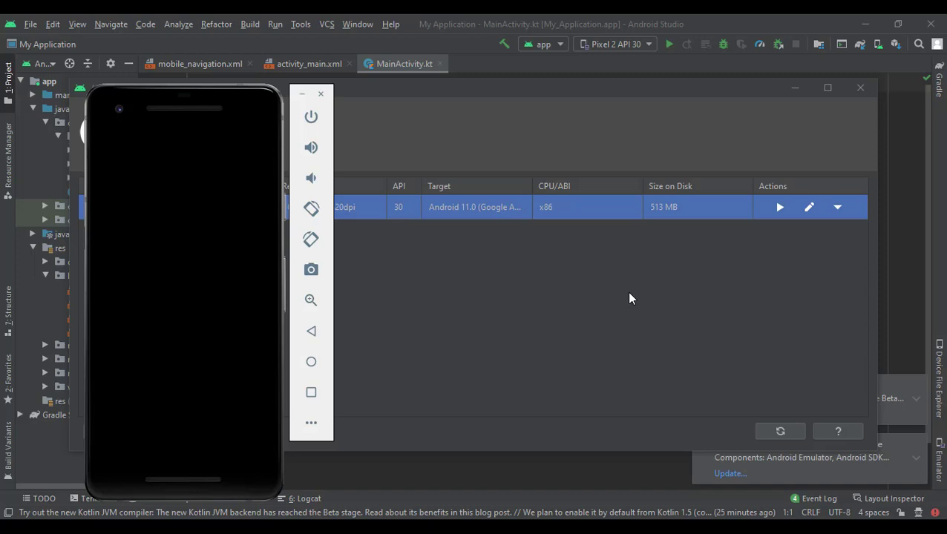
pyautogui.moveTo(419, 125)
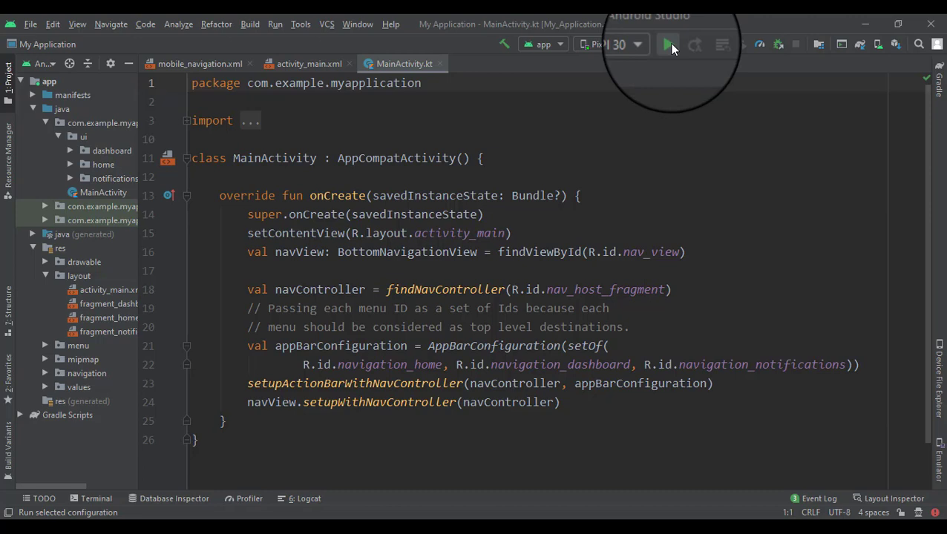
# Run 'app' so Gradle builds with 0 errors and the template app opens on the Pixel 2 emulator.
pyautogui.click(668, 45)
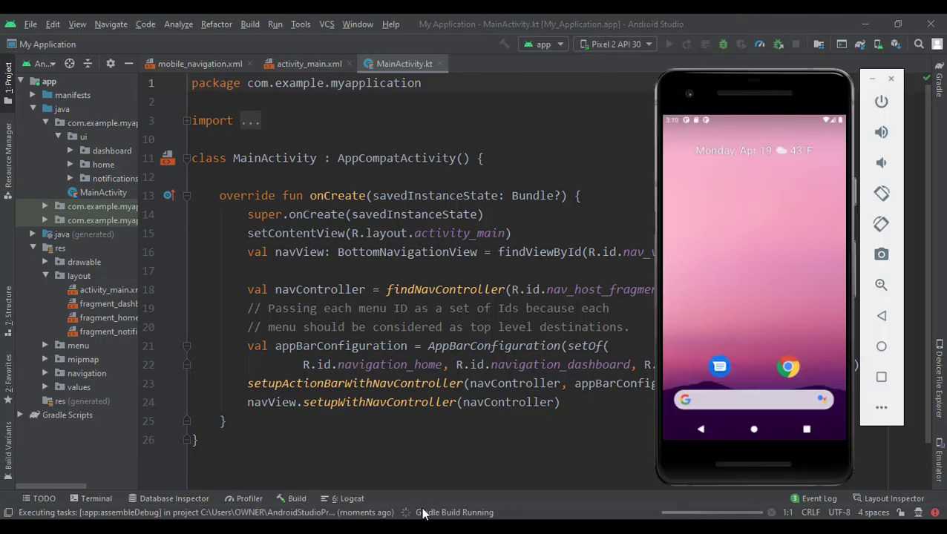
pyautogui.moveTo(445, 505)
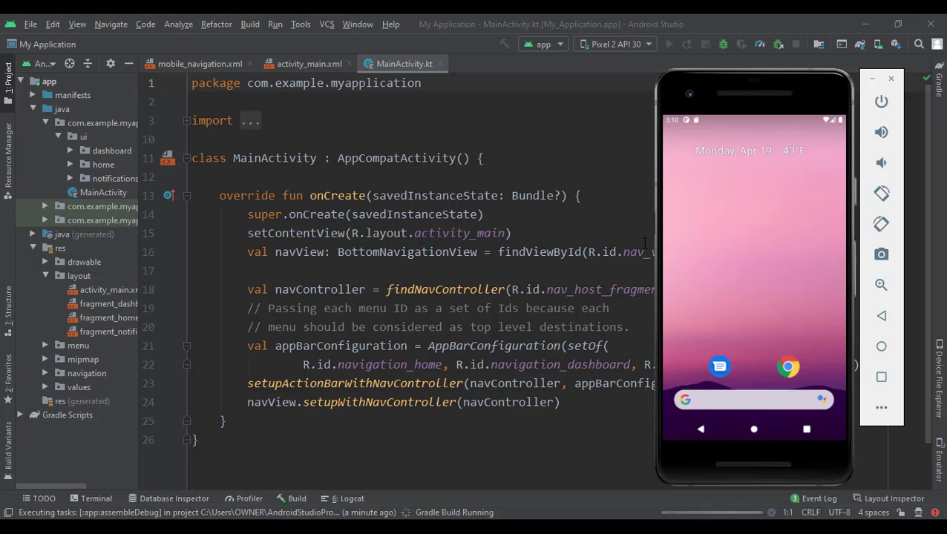
pyautogui.moveTo(840, 107)
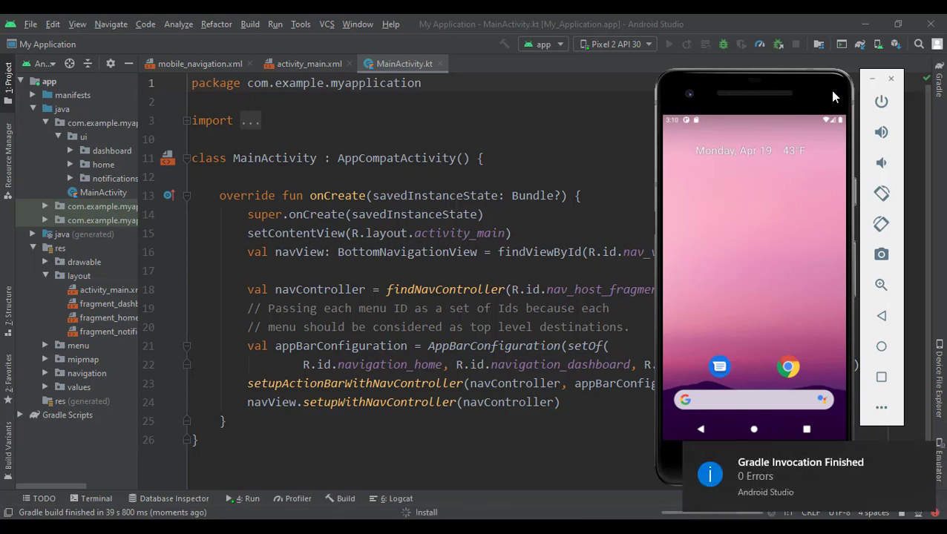
pyautogui.click(668, 44)
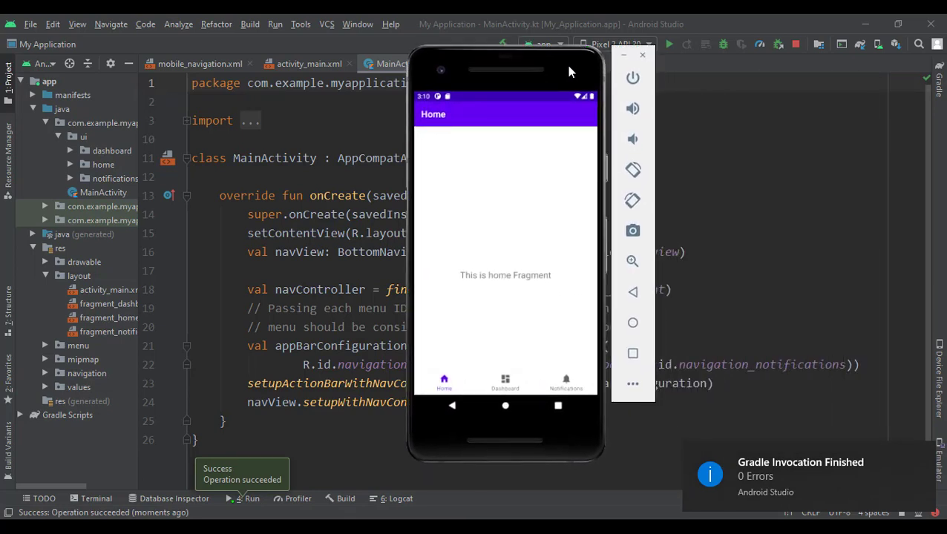
pyautogui.moveTo(475, 290)
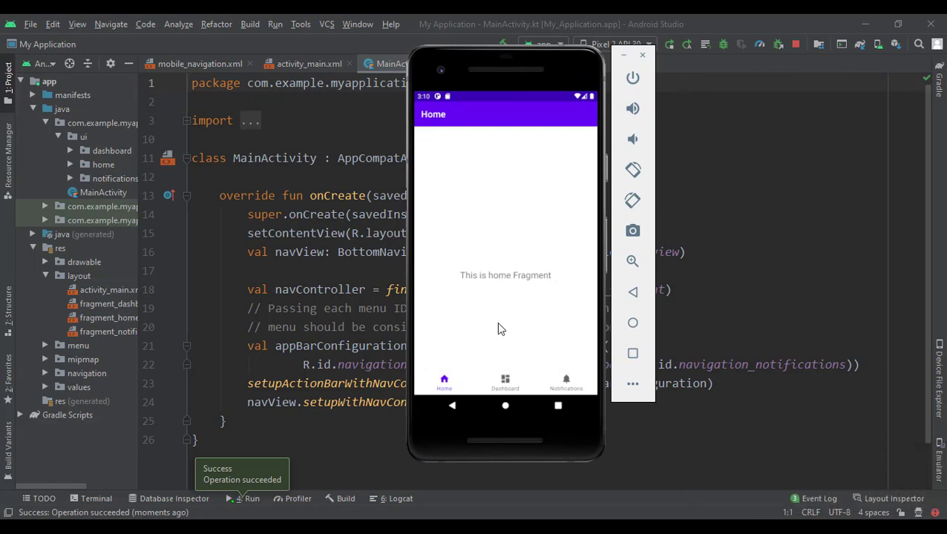
pyautogui.click(504, 383)
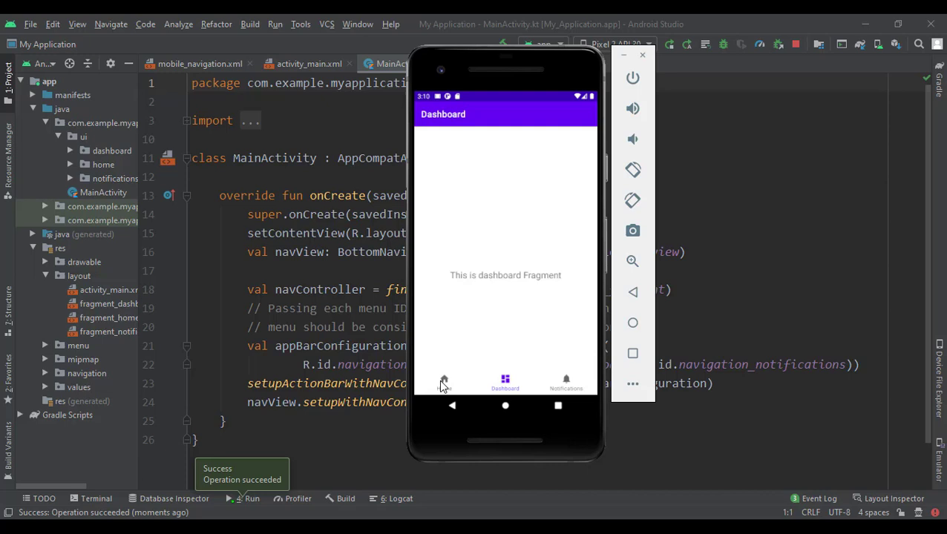
pyautogui.click(567, 383)
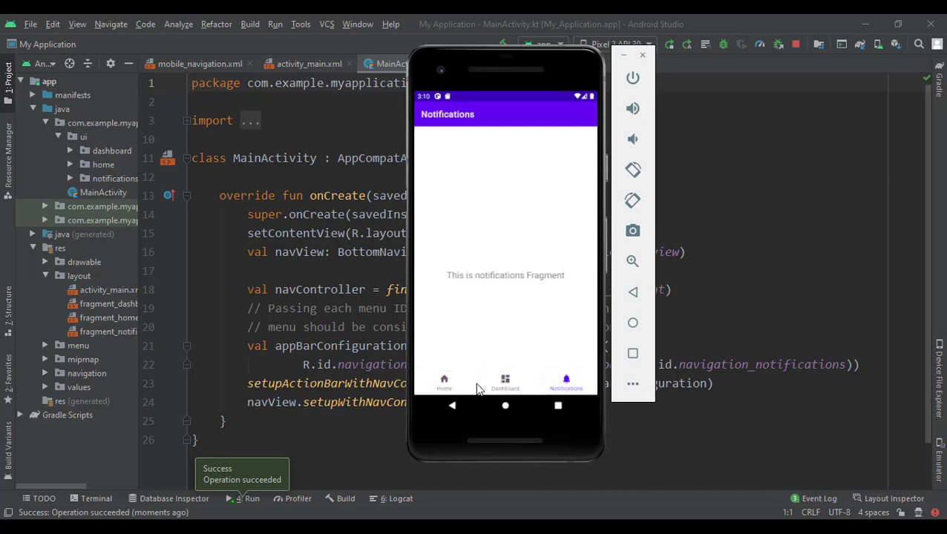
pyautogui.click(444, 380)
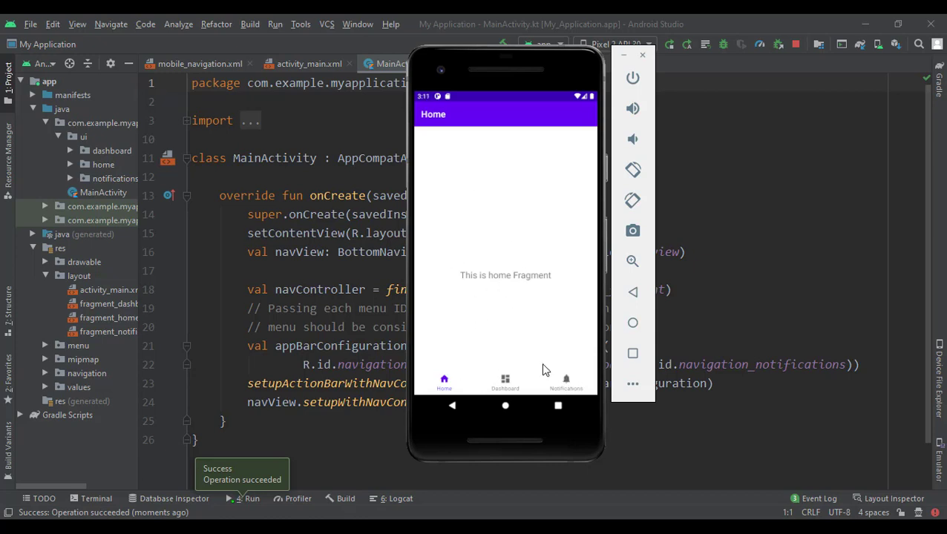
pyautogui.moveTo(504, 383)
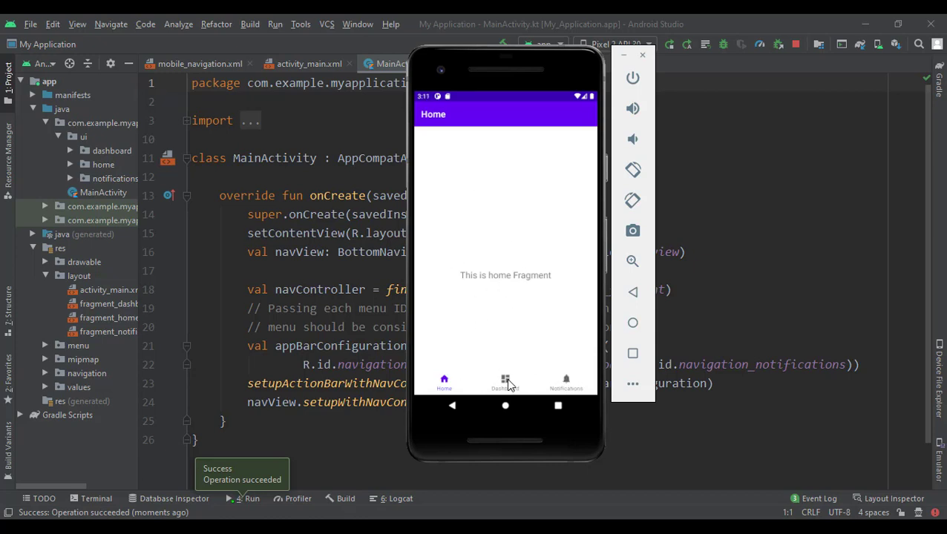
pyautogui.moveTo(488, 180)
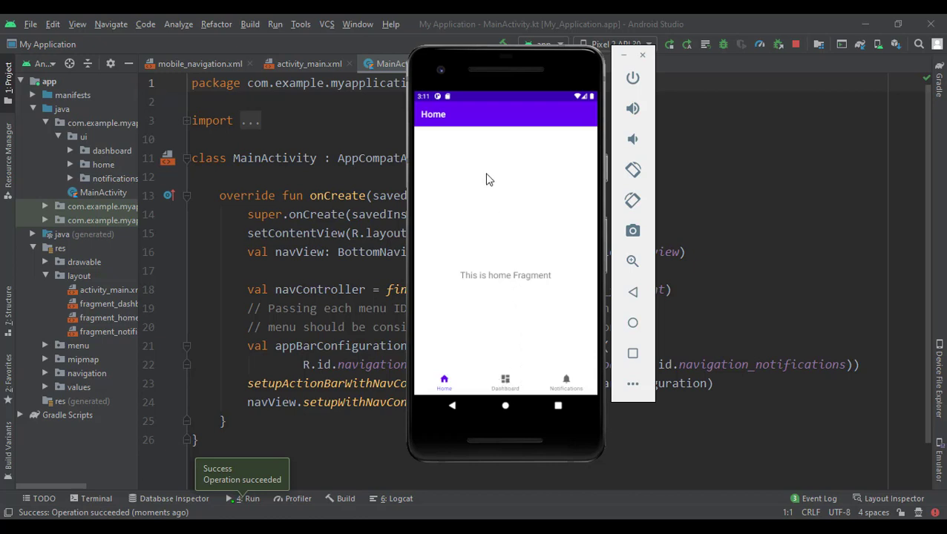